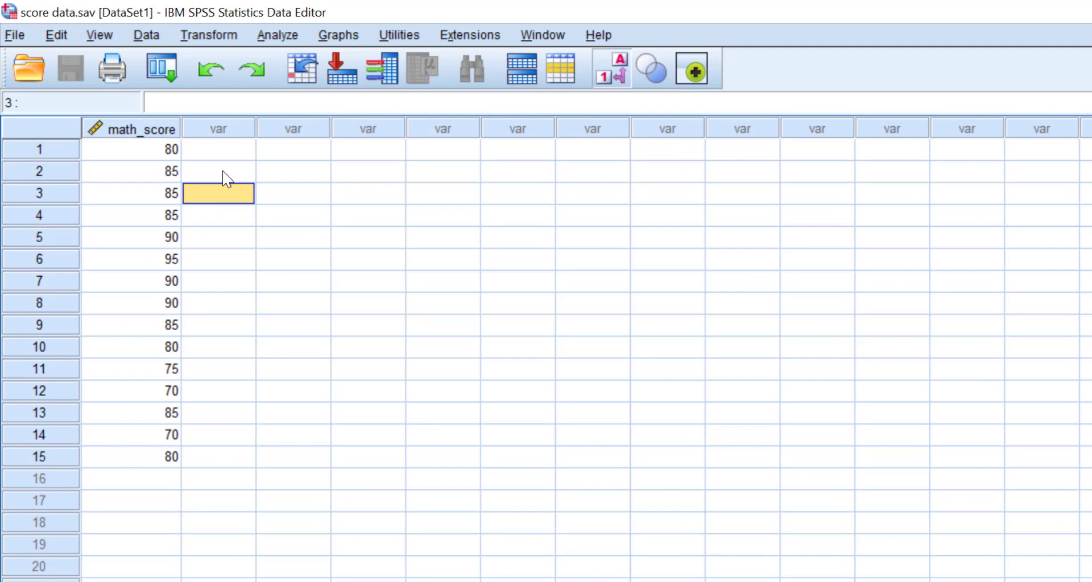
mouse_move(36, 154)
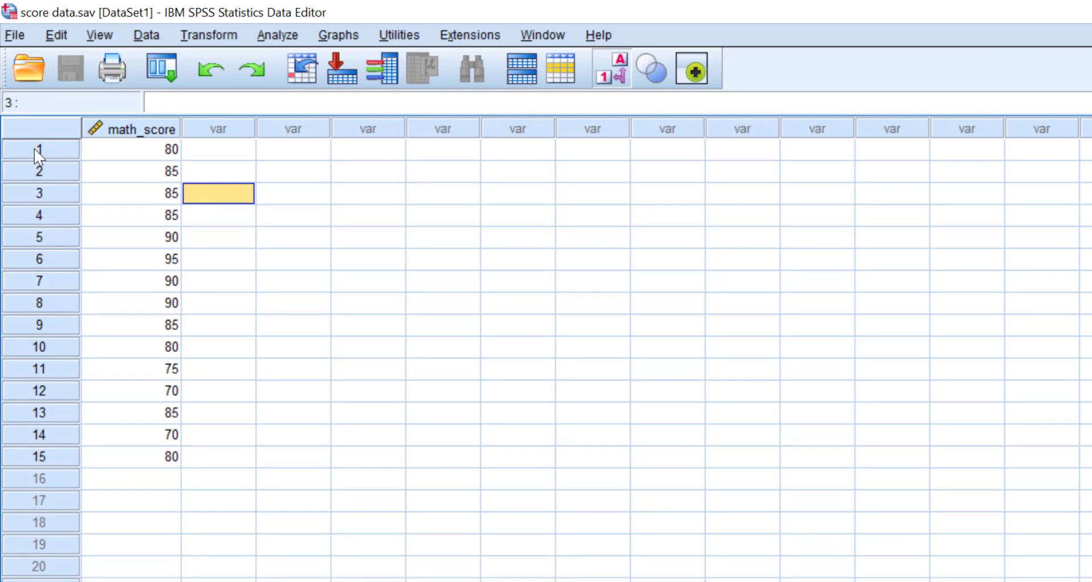
mouse_move(76, 314)
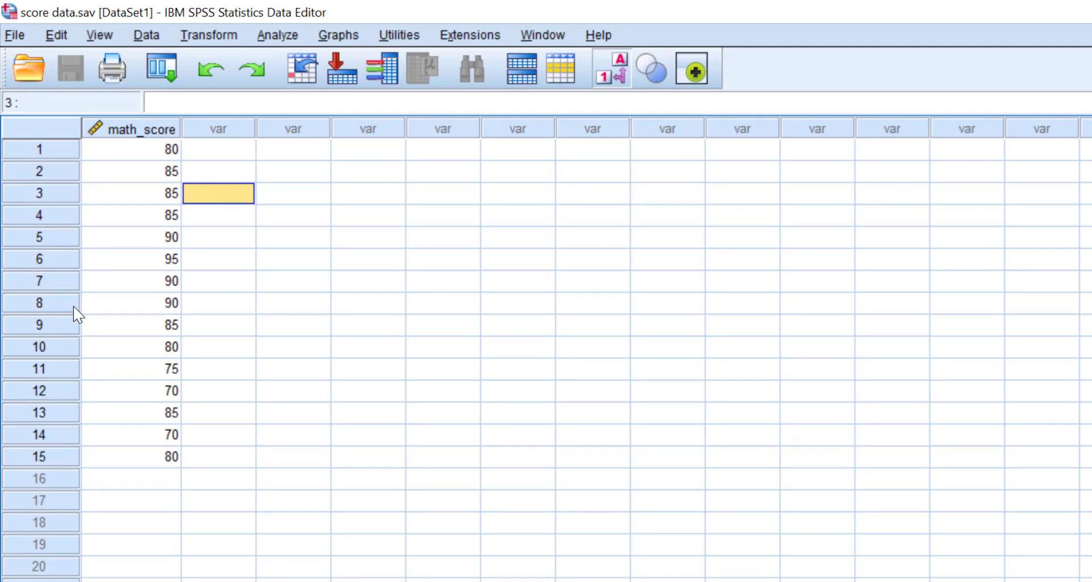
mouse_move(115, 159)
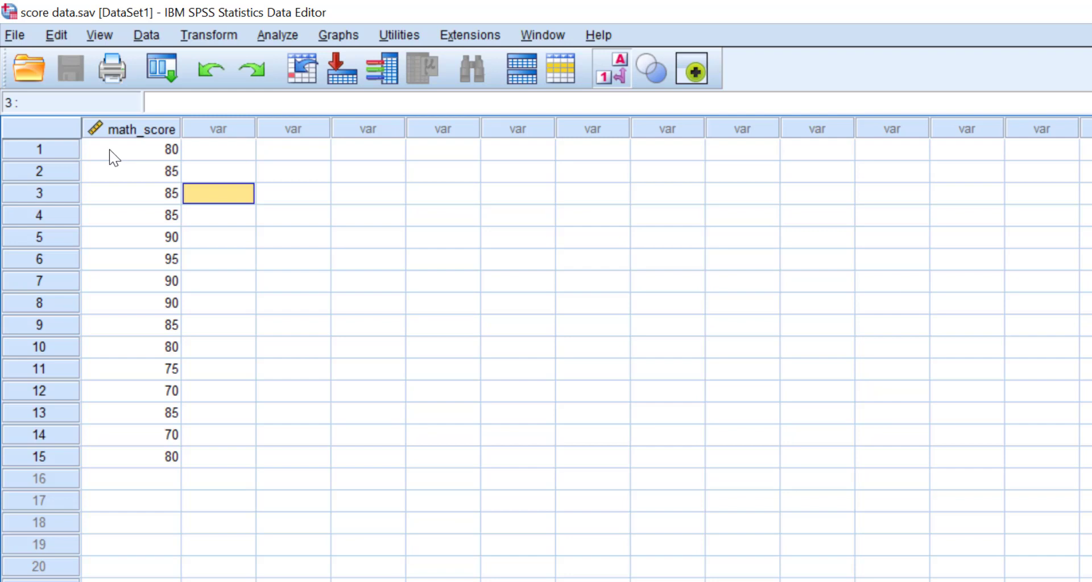
Step: Show the Descriptive Statistics analyses available under Analyze for the score data
click(276, 35)
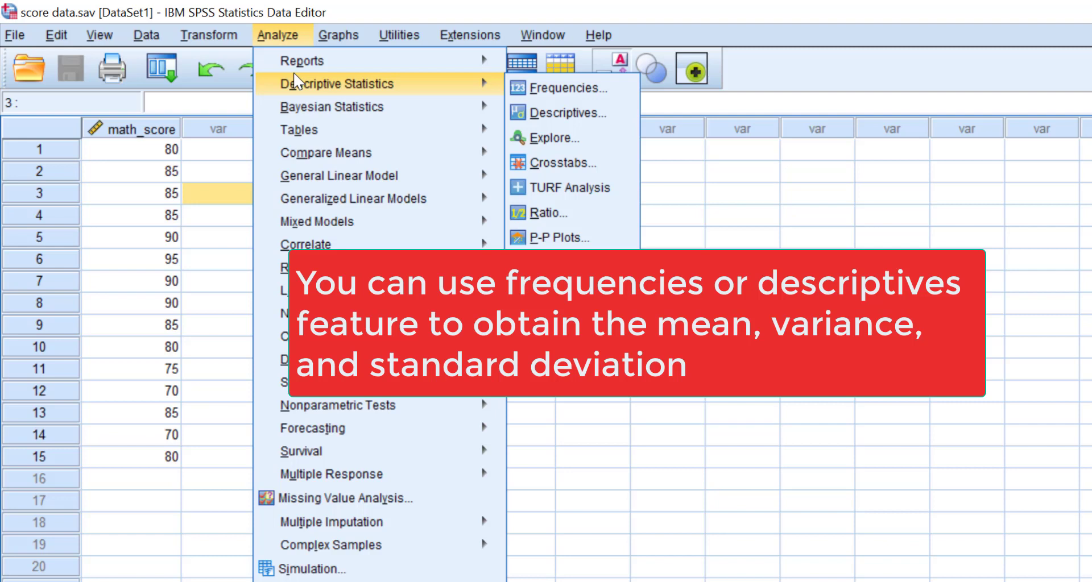
click(218, 149)
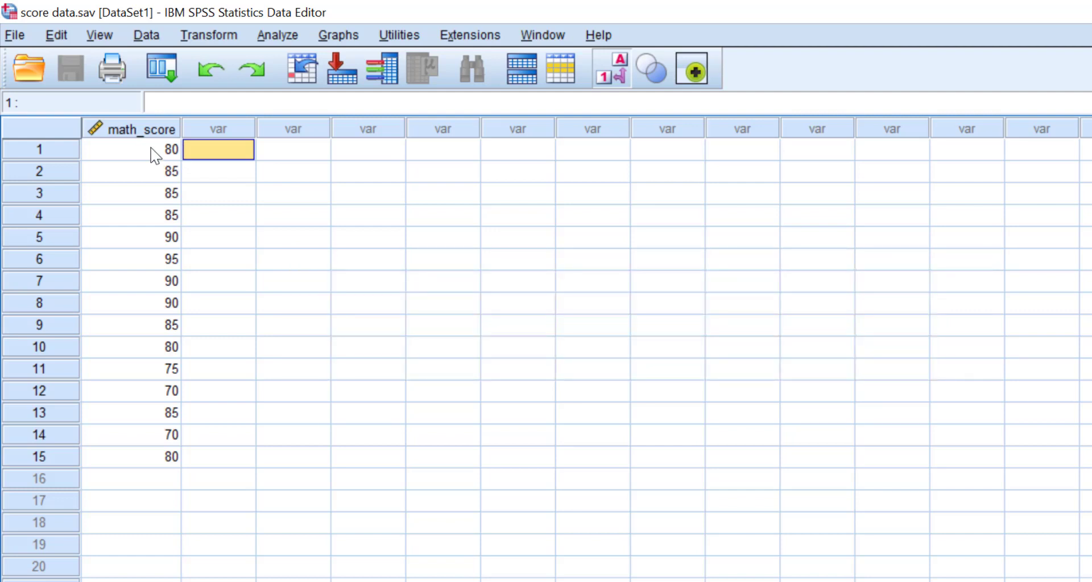
mouse_move(149, 177)
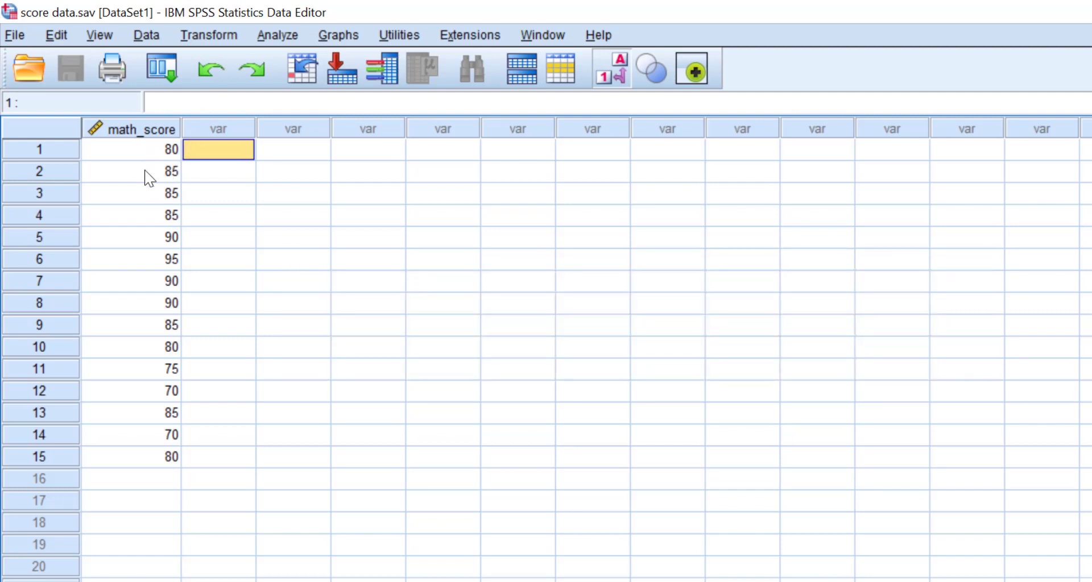
click(276, 35)
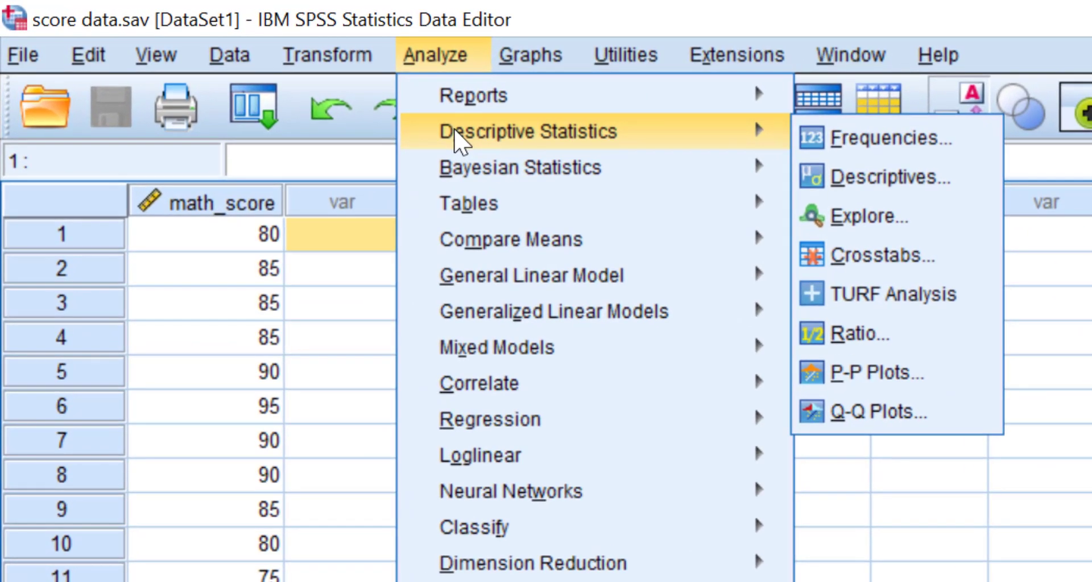
Step: Start Frequencies, reset it, add math_score as the variable and bring up its Statistics options
click(892, 138)
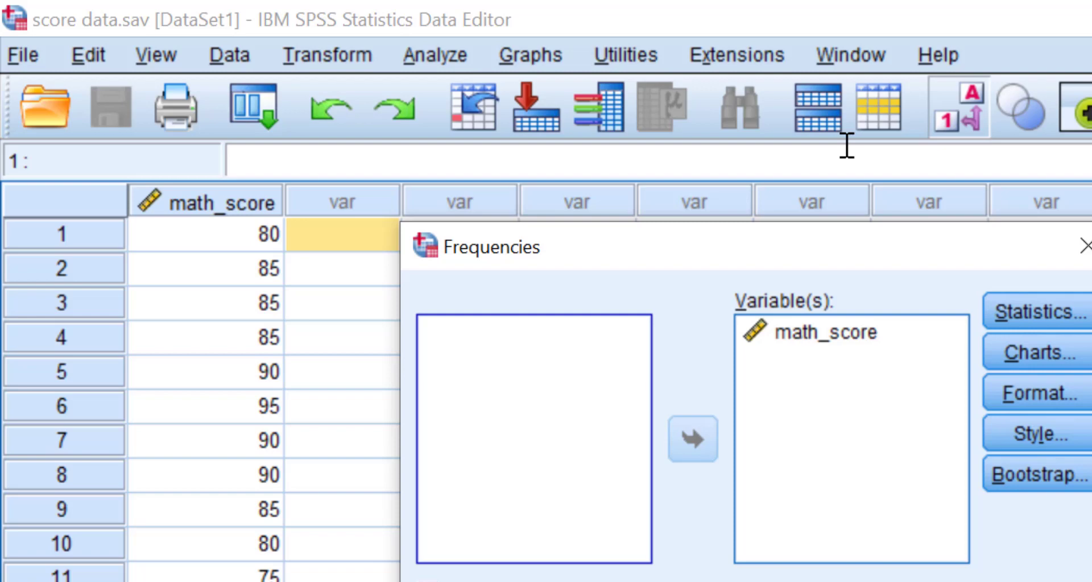
click(557, 472)
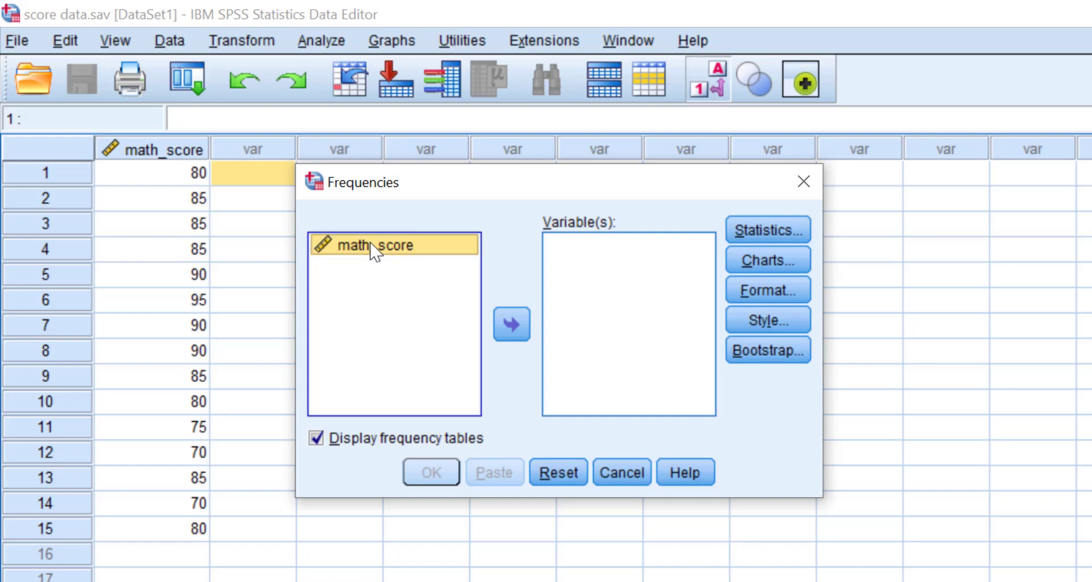
click(511, 324)
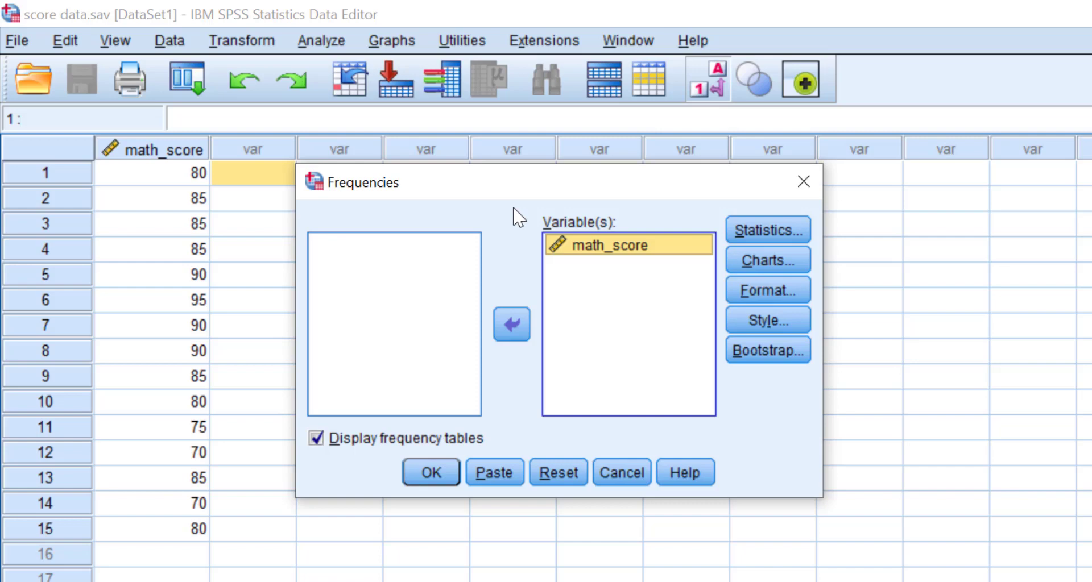
click(768, 229)
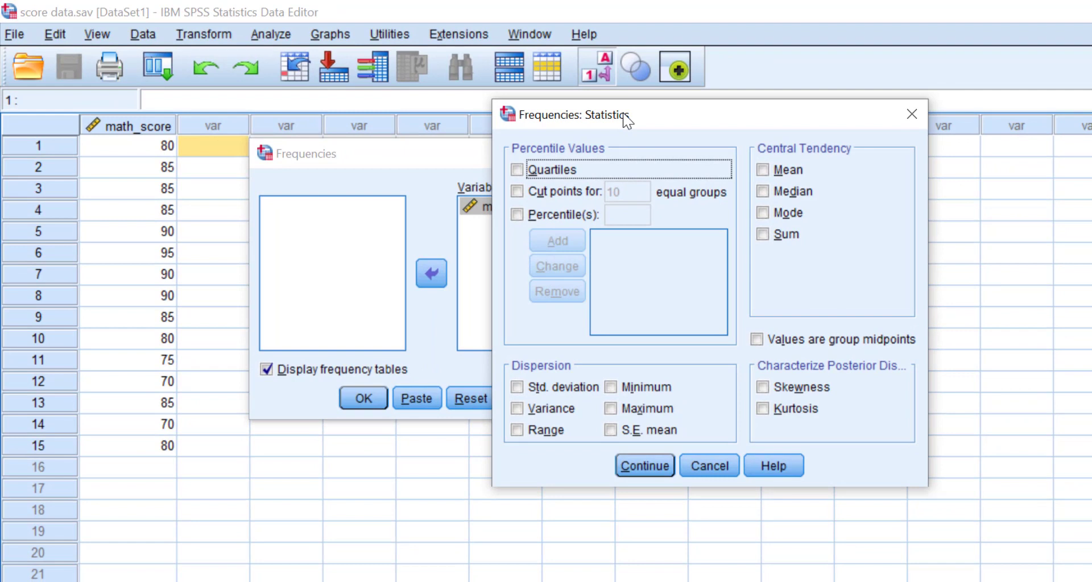
mouse_move(513, 311)
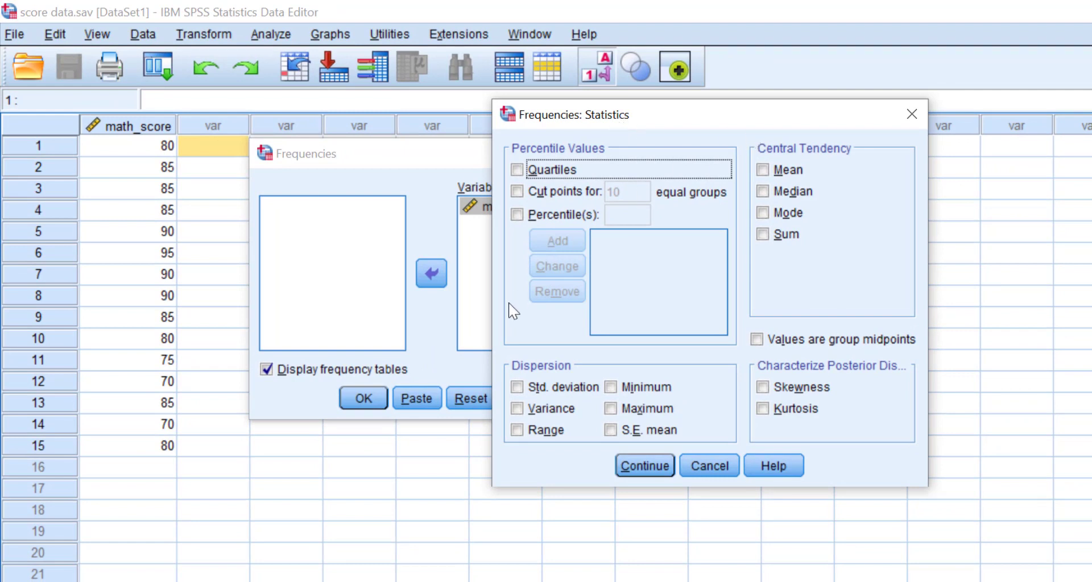
mouse_move(680, 346)
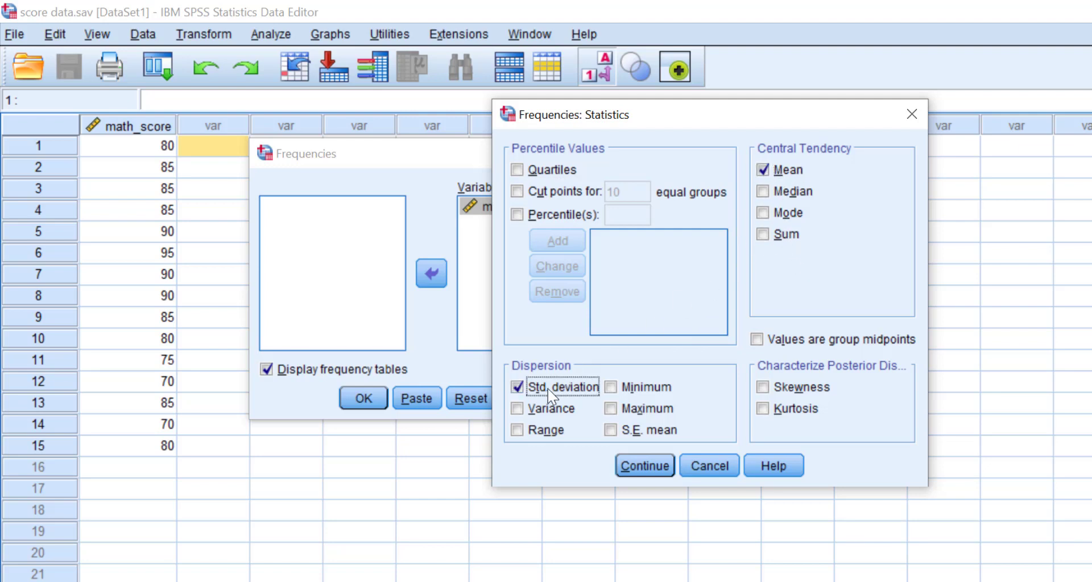
Step: Request Mean, Std. deviation and Variance in the Frequencies statistics and continue
click(517, 408)
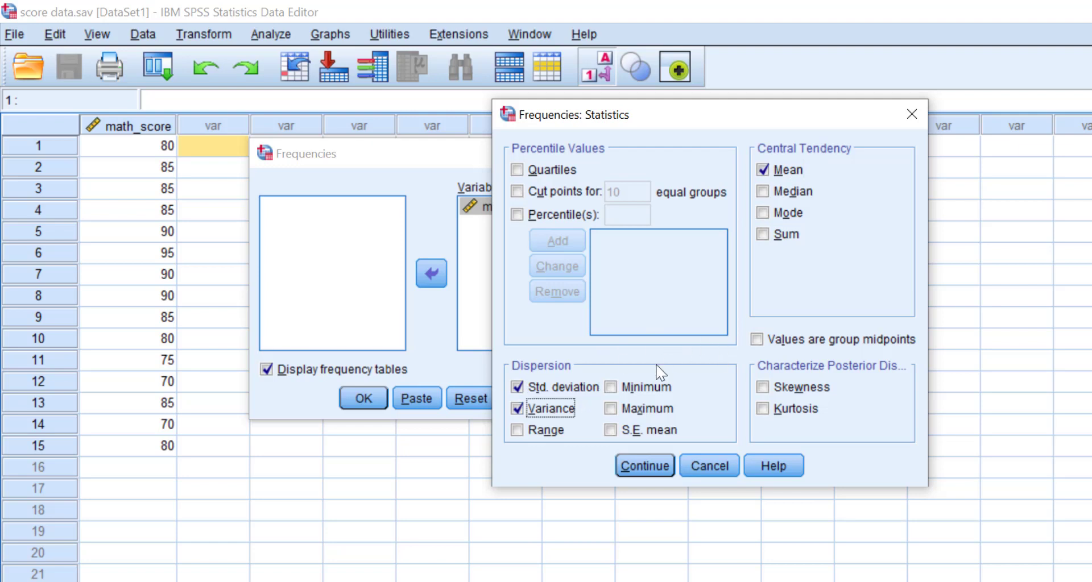
click(644, 466)
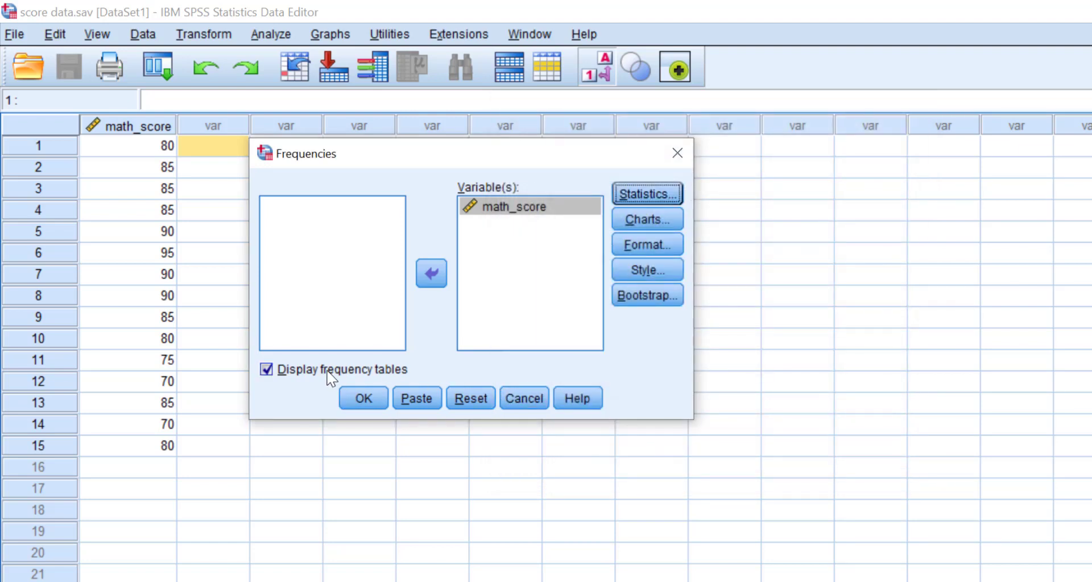
mouse_move(308, 379)
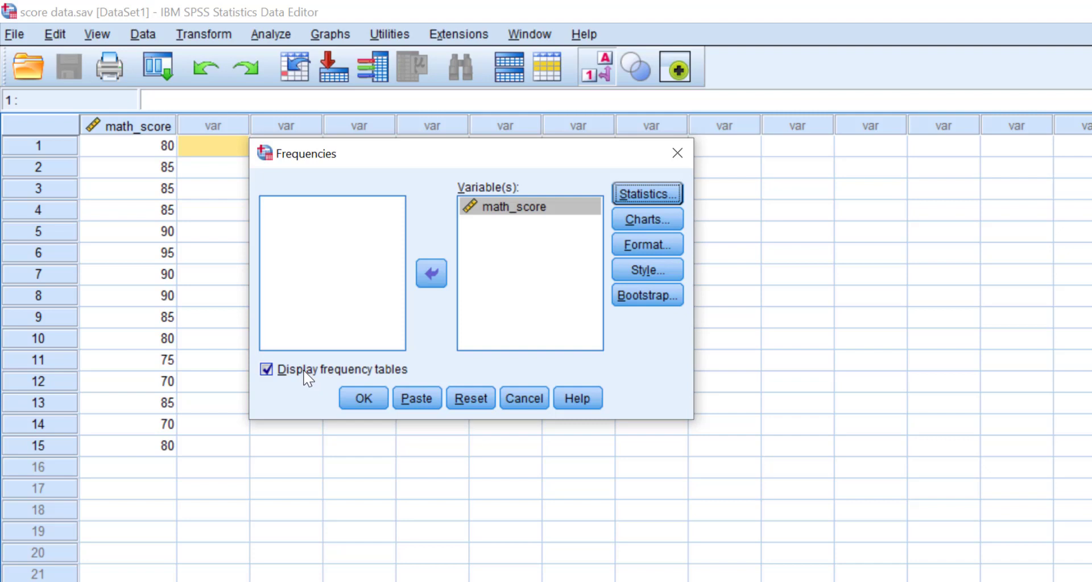
Step: Run Frequencies without frequency tables, giving mean 83.00, std. deviation 7.270, variance 52.857
click(266, 370)
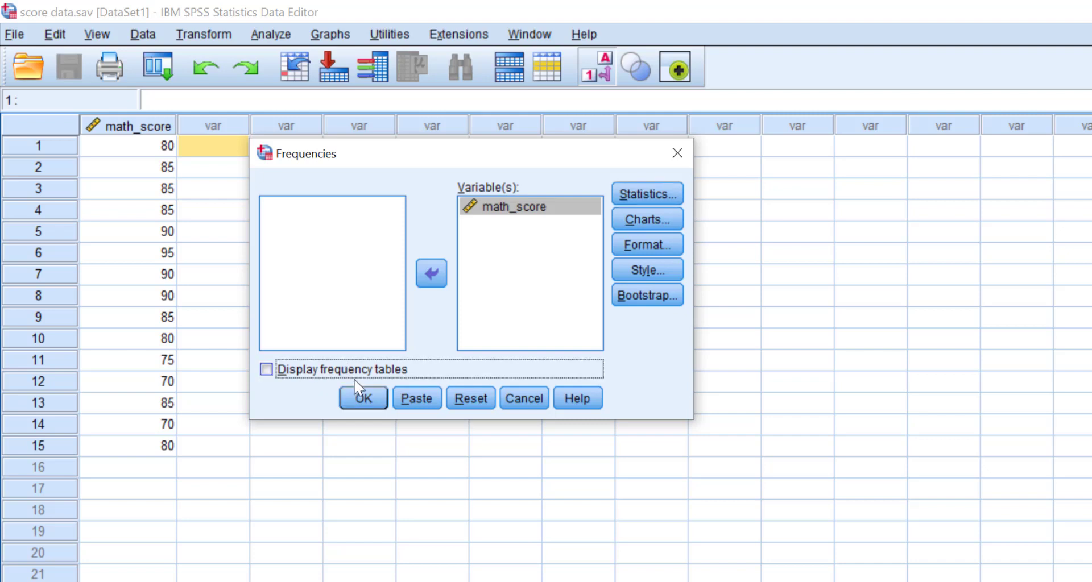
click(362, 398)
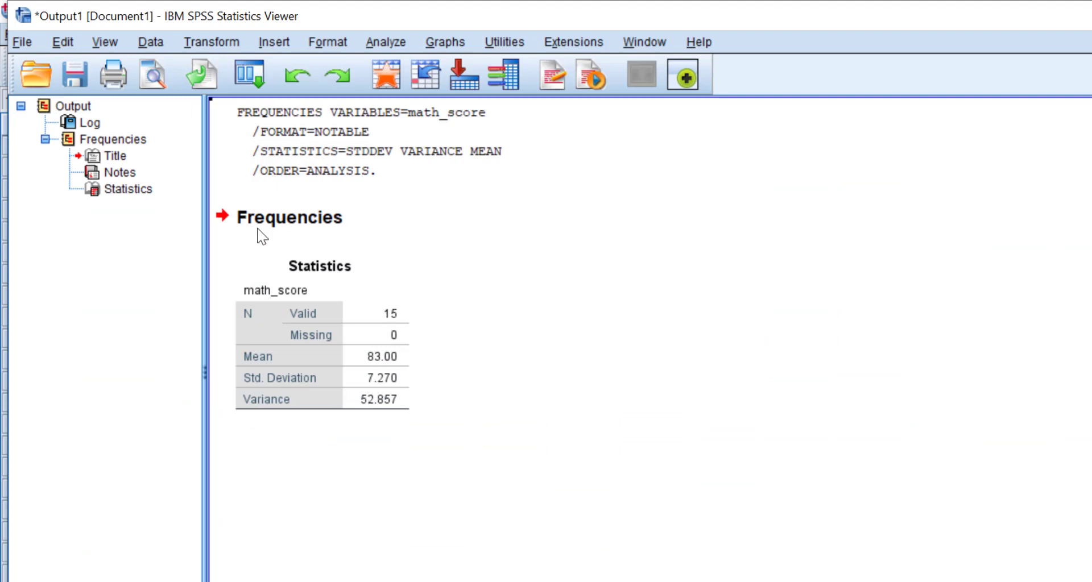
mouse_move(233, 216)
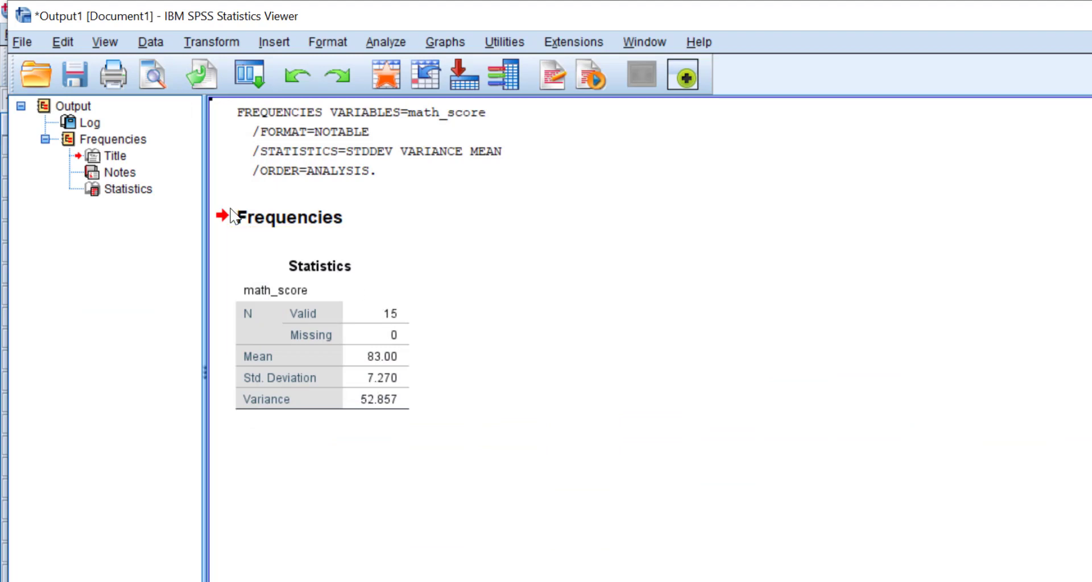
mouse_move(230, 247)
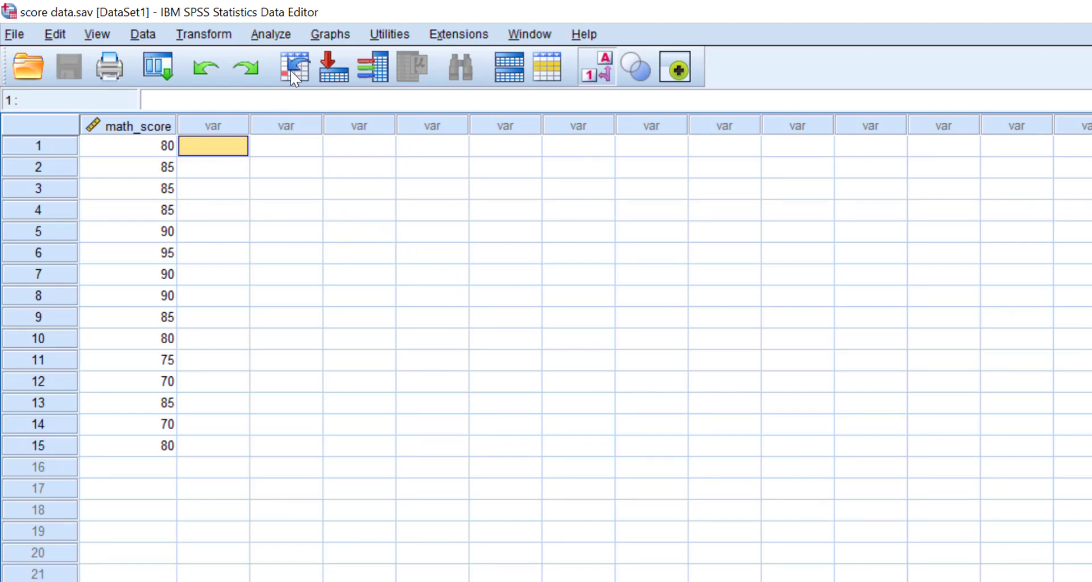
Step: Start a Descriptives analysis from Analyze and add math_score to Variable(s)
click(271, 34)
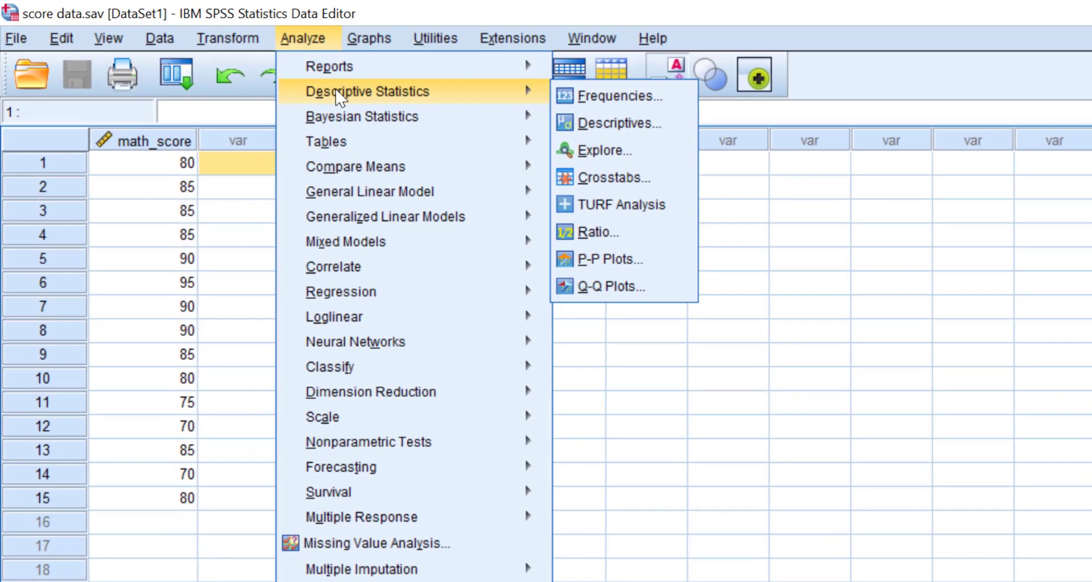
click(619, 122)
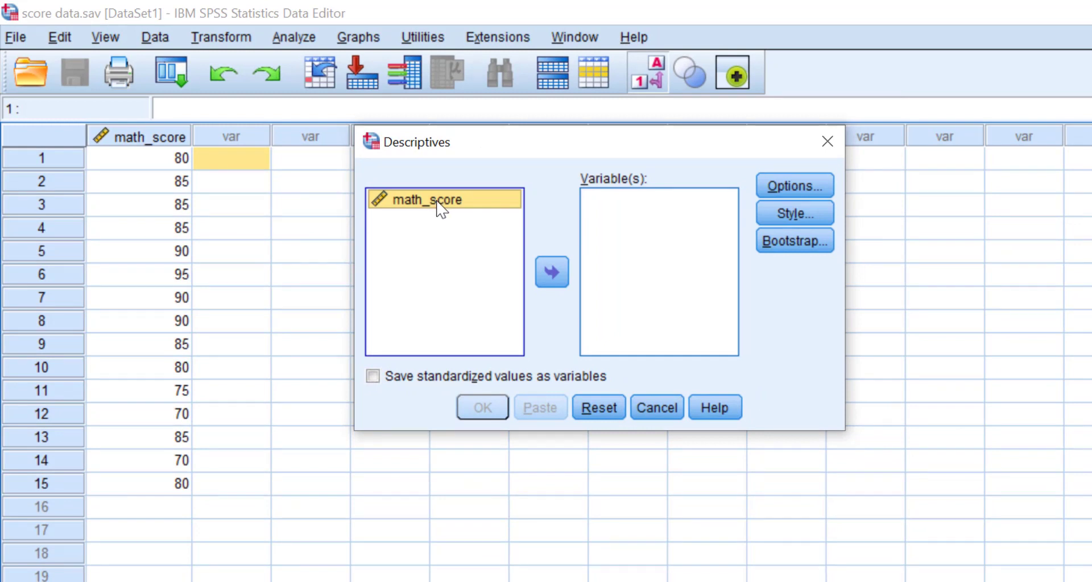
click(550, 272)
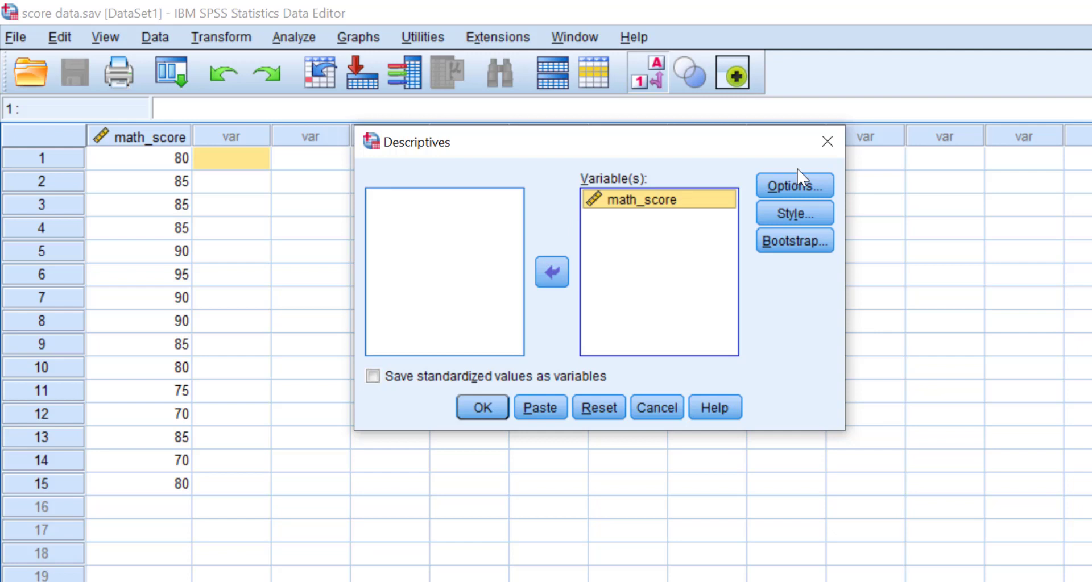
Step: Keep Mean, Std. deviation and Variance in Descriptives options and run the analysis on math_score
click(793, 185)
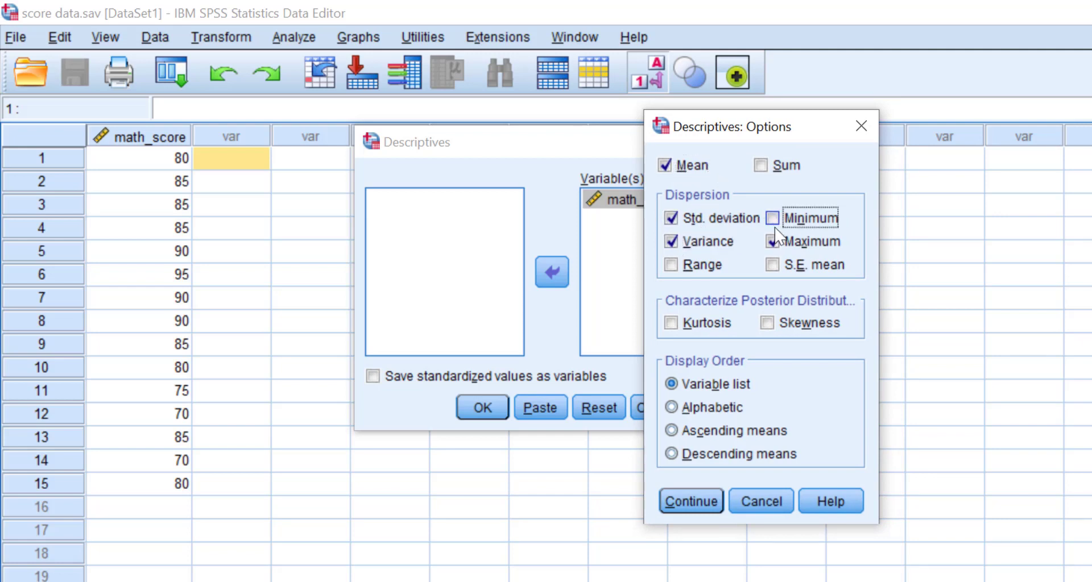
click(689, 500)
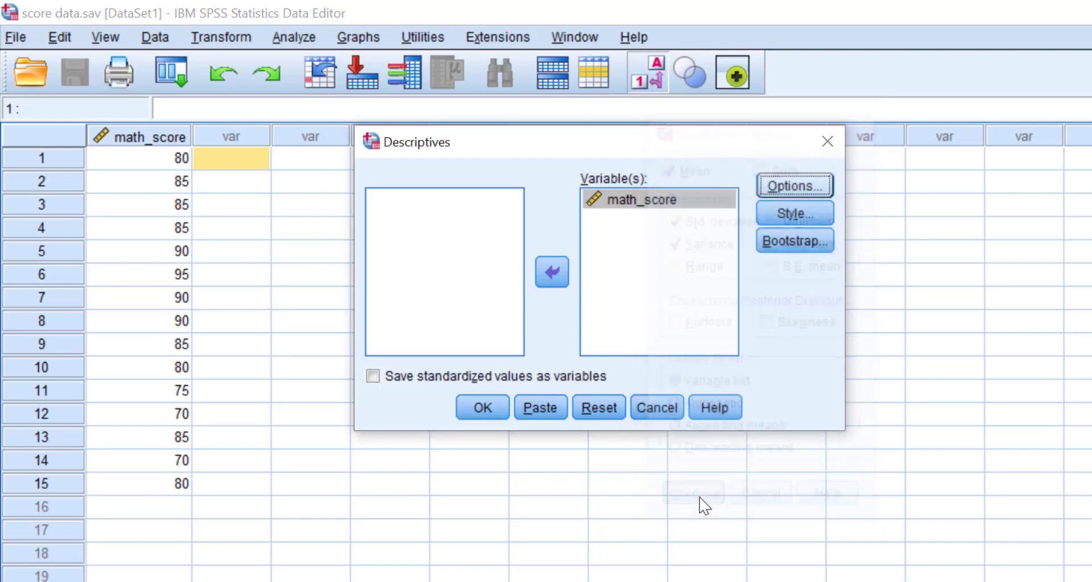
click(481, 407)
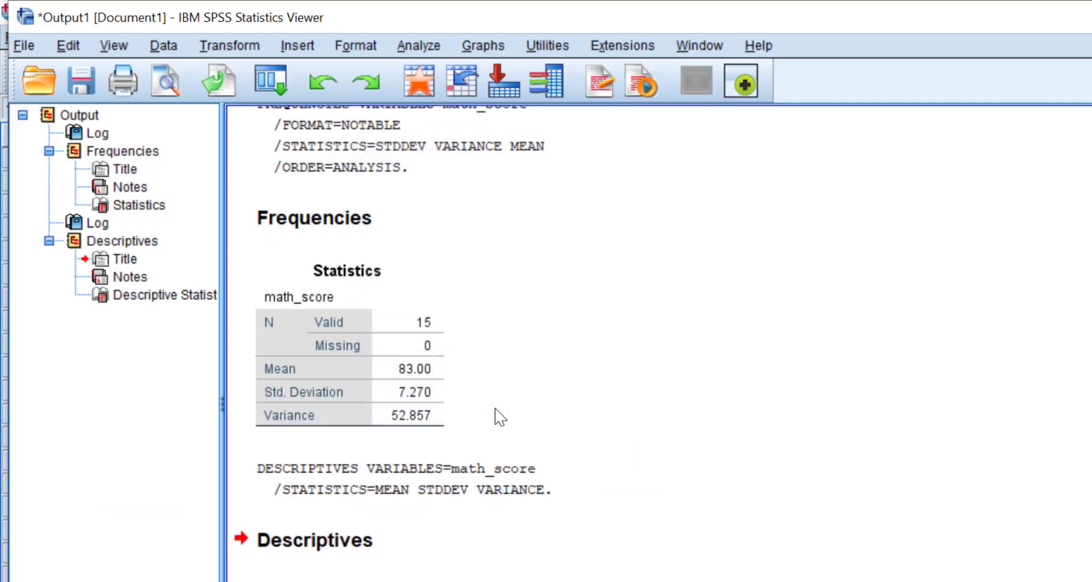